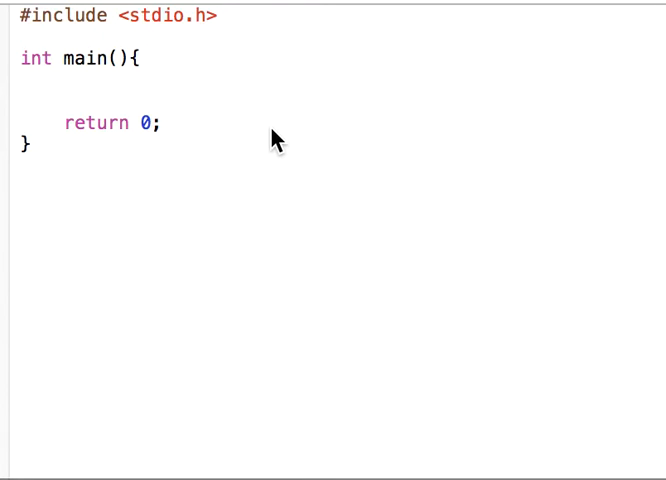
pyautogui.moveTo(320, 85)
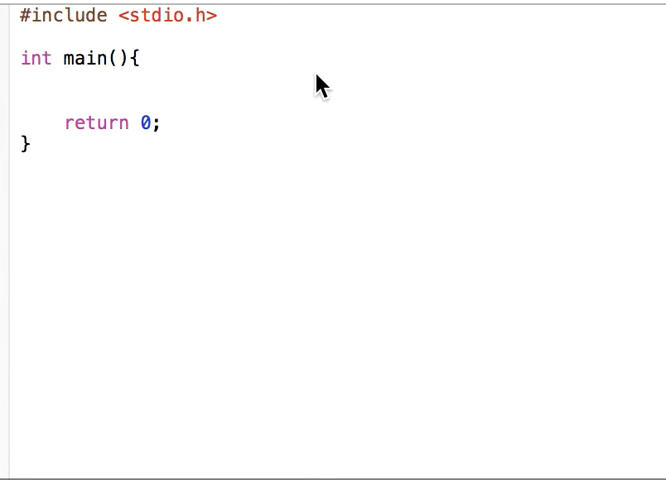
pyautogui.moveTo(183, 82)
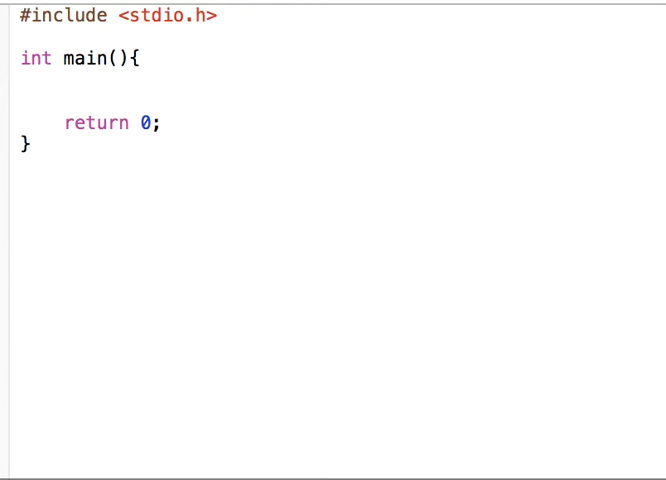
# Write a for loop over int i from 1 to 10 that calls printf("%i ", i)
pyautogui.write('for')
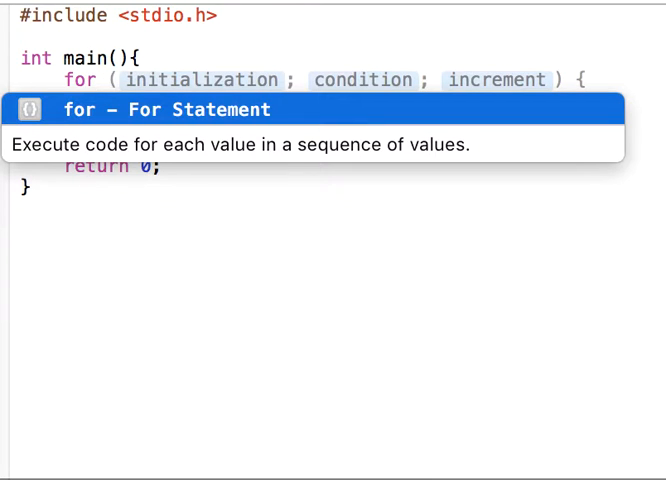
pyautogui.write('int')
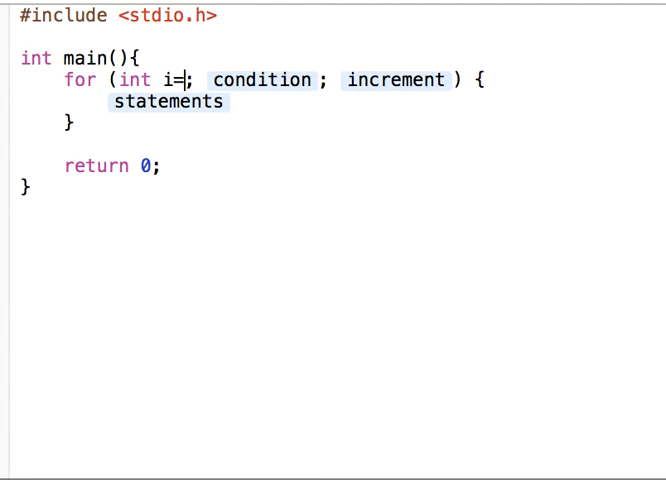
pyautogui.write('1')
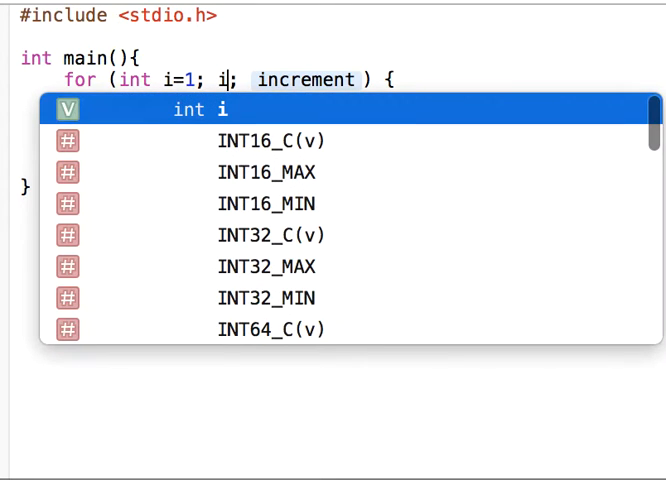
pyautogui.write('<1')
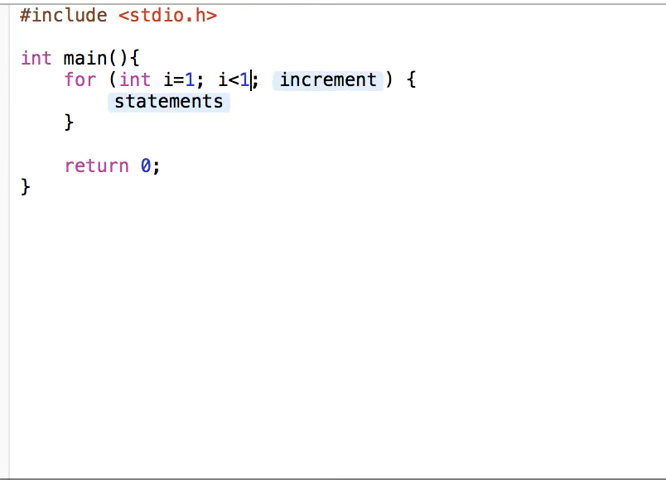
pyautogui.write('0')
pyautogui.click(167, 101)
pyautogui.write('printf(')
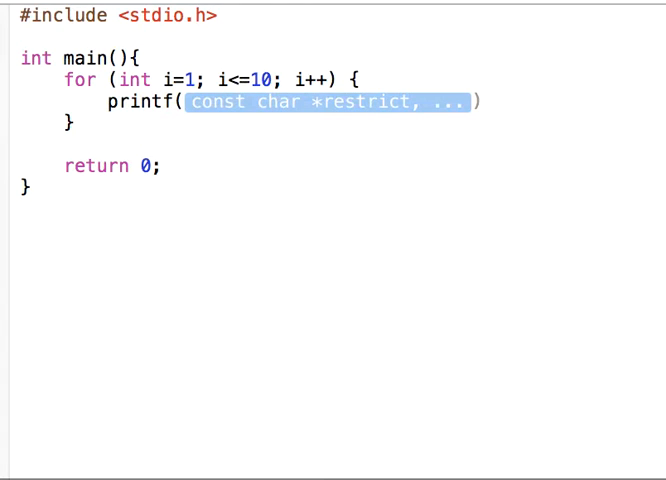
pyautogui.write('""')
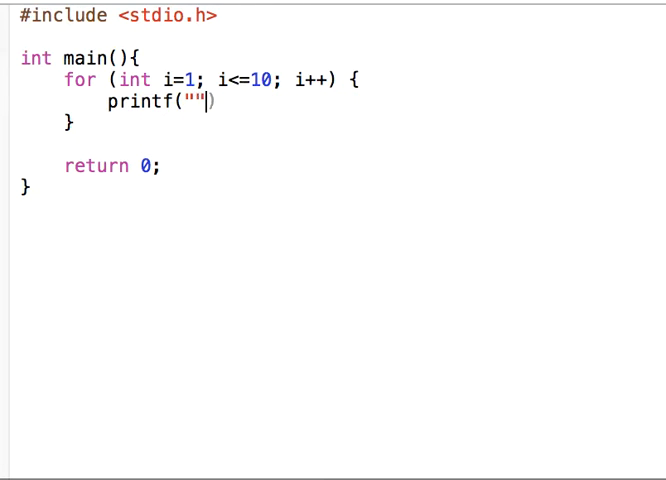
pyautogui.write('%')
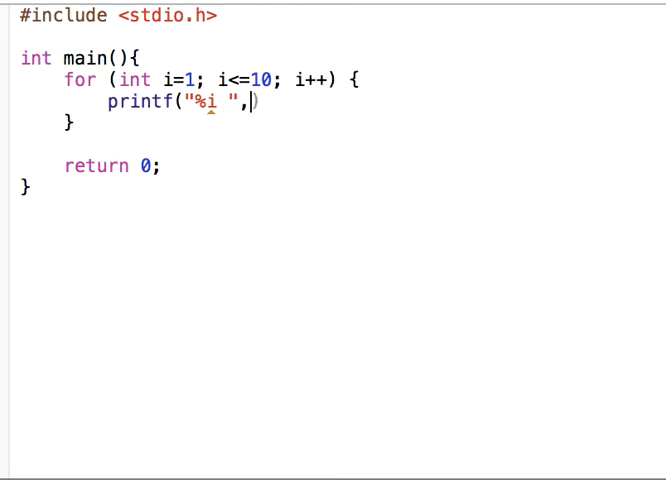
pyautogui.write('i);')
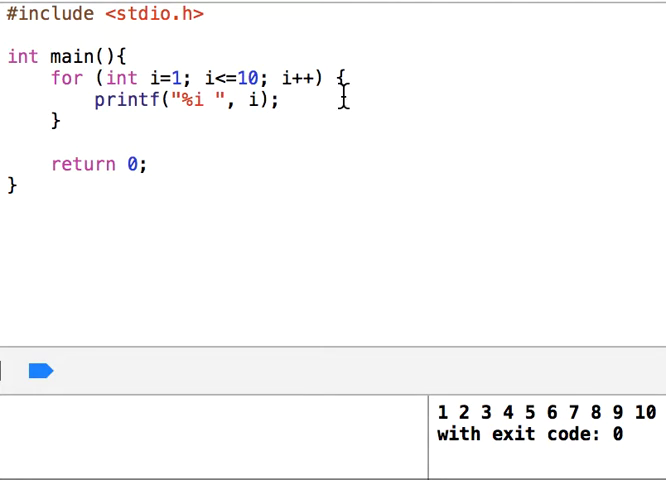
pyautogui.moveTo(393, 78)
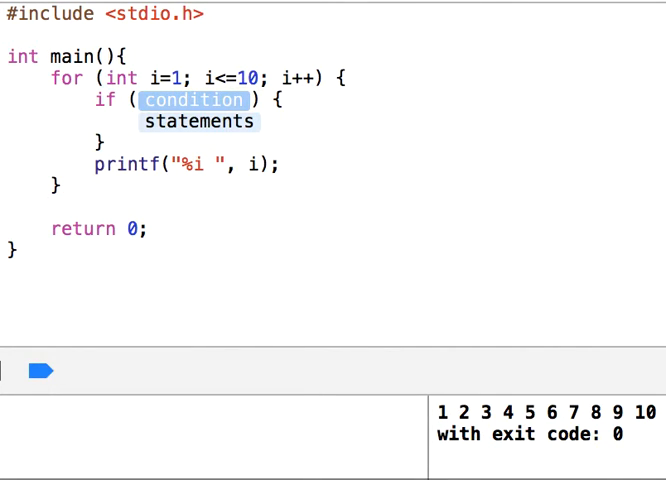
# Change the loop limit from 10 to 12 and add an if testing i%5 == 0
pyautogui.write('i')
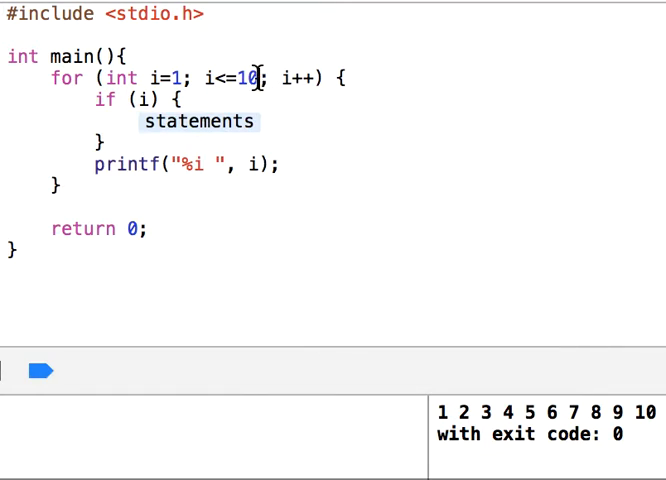
pyautogui.doubleClick(249, 78)
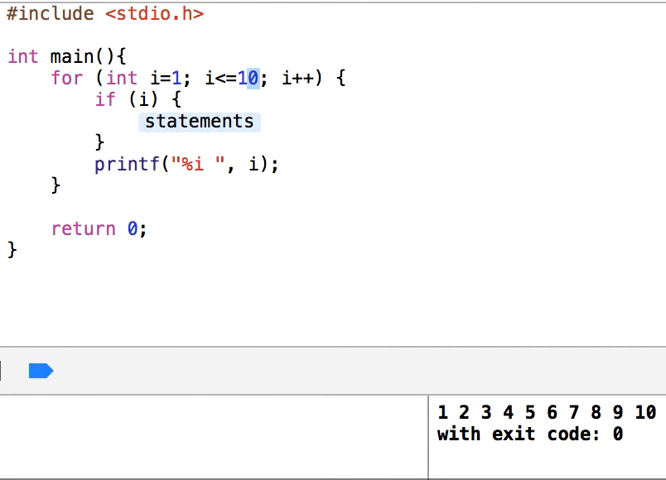
pyautogui.write('2')
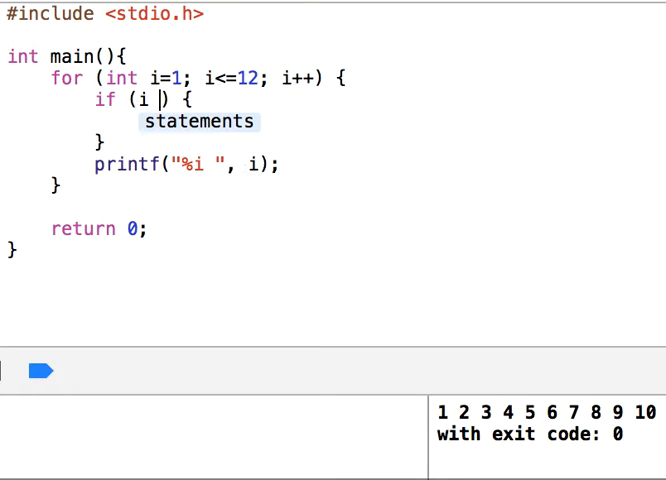
pyautogui.write('%')
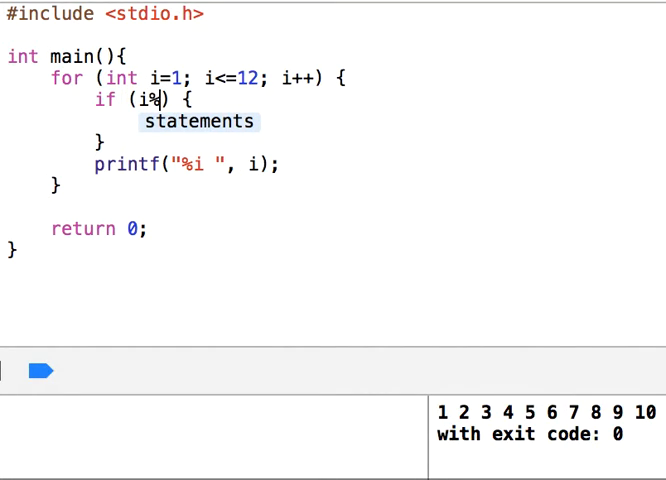
pyautogui.write('5')
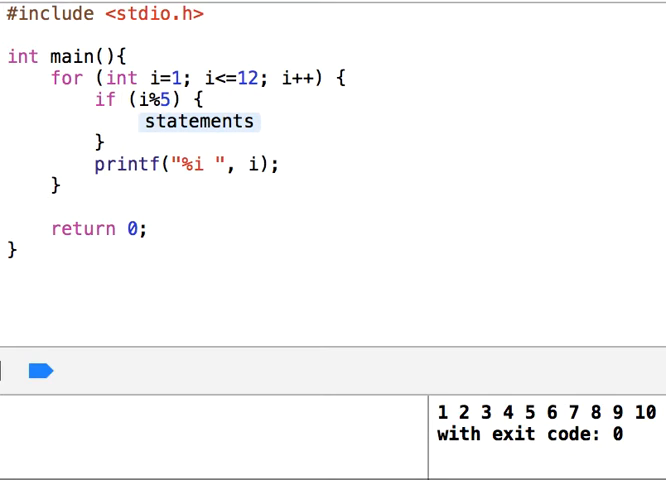
pyautogui.click(180, 99)
pyautogui.write(' == ')
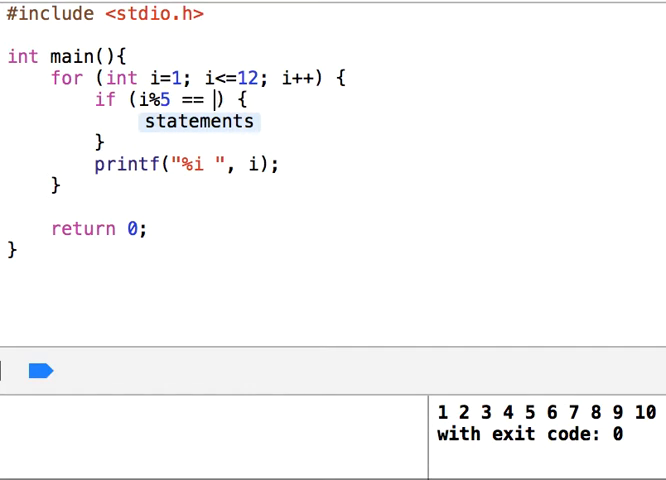
pyautogui.write('0')
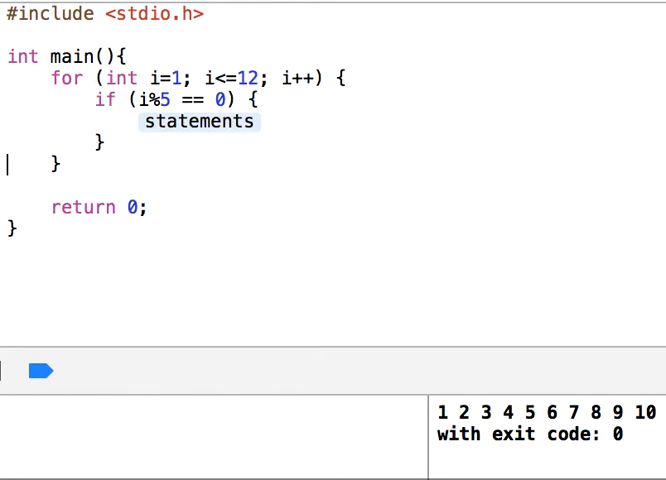
# Put printf("%i ", i); inside the if block and run to see numbers skipping 5 and 10
pyautogui.write('printf("%i ", i);')
pyautogui.click(178, 99)
pyautogui.write('!')
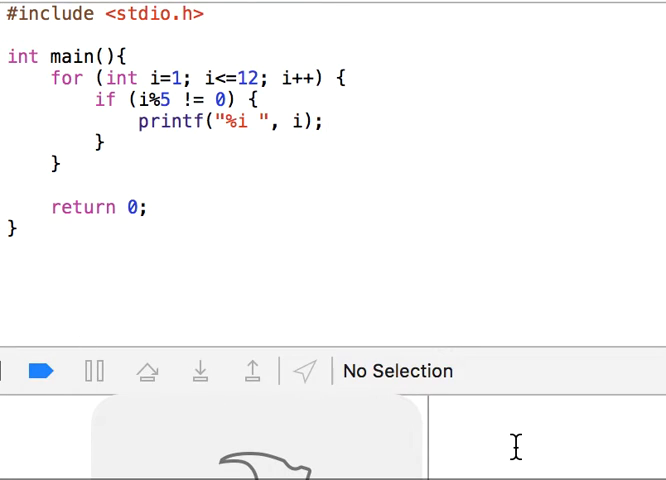
pyautogui.click(42, 371)
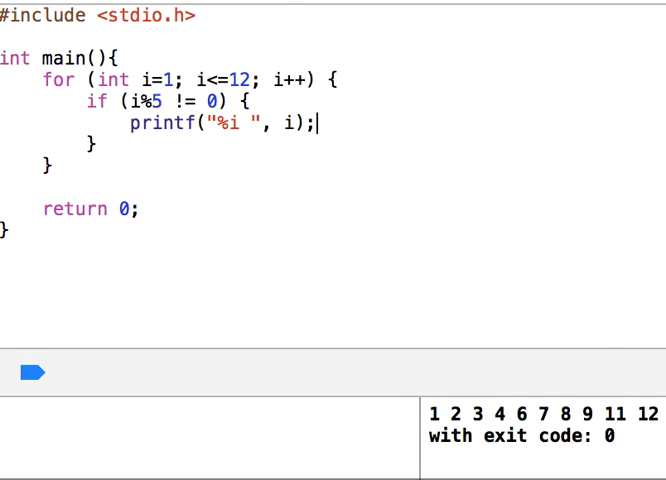
pyautogui.moveTo(543, 351)
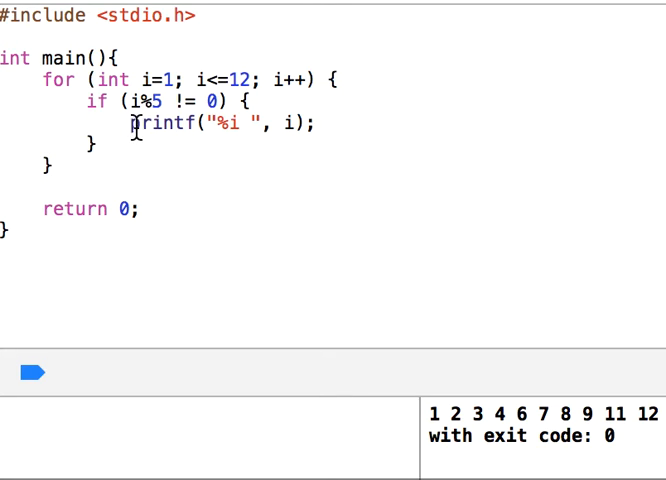
# Move the printf below the if, make the condition i%5 == 0, and add break; inside it
pyautogui.tripleClick(220, 123)
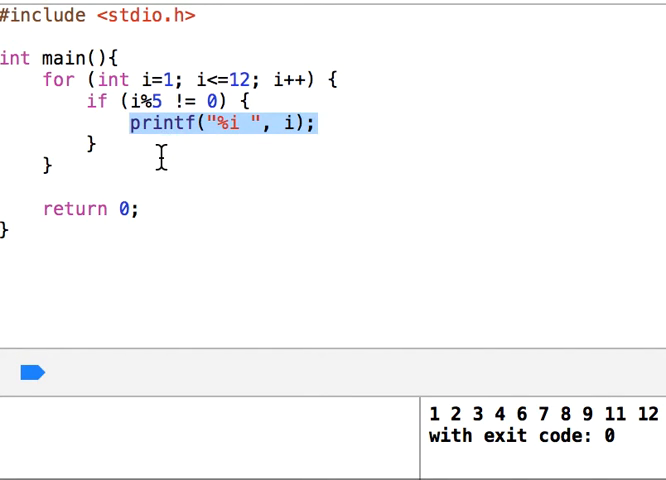
pyautogui.press('Delete')
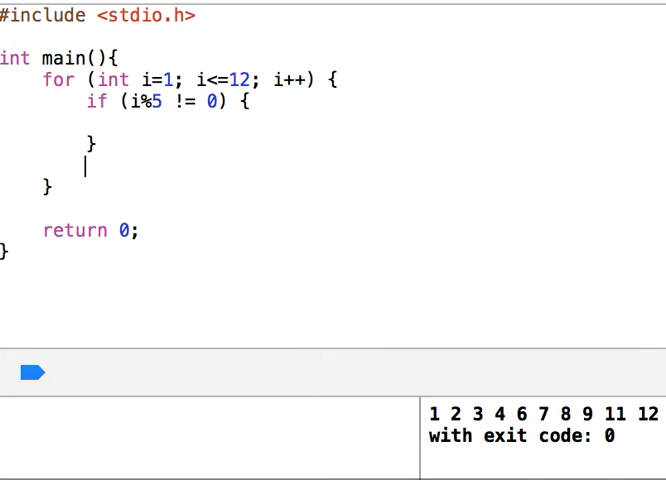
pyautogui.write('printf("%i ", i);')
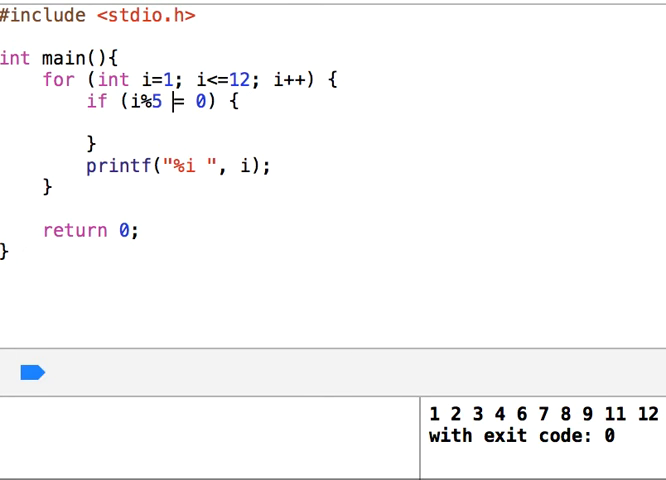
pyautogui.write('=')
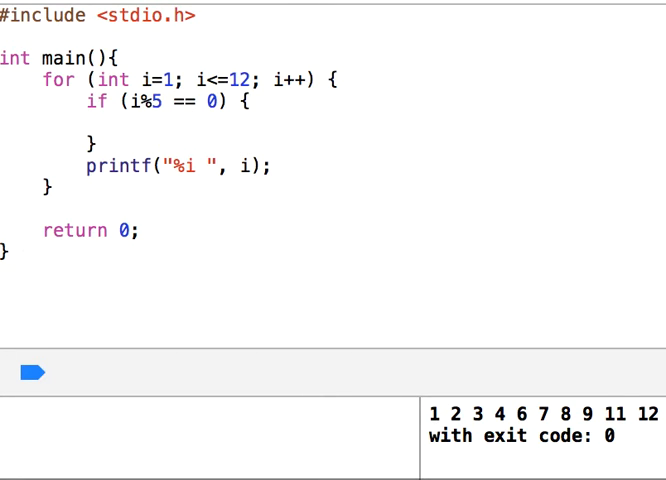
pyautogui.write('break;')
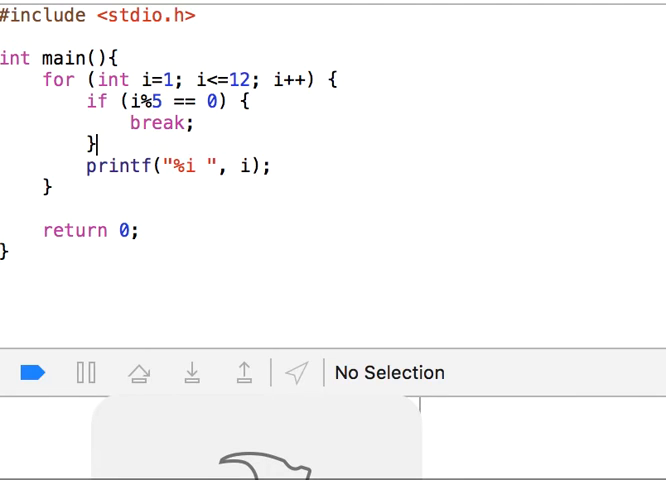
pyautogui.click(33, 372)
pyautogui.write('printf("%i ", i);')
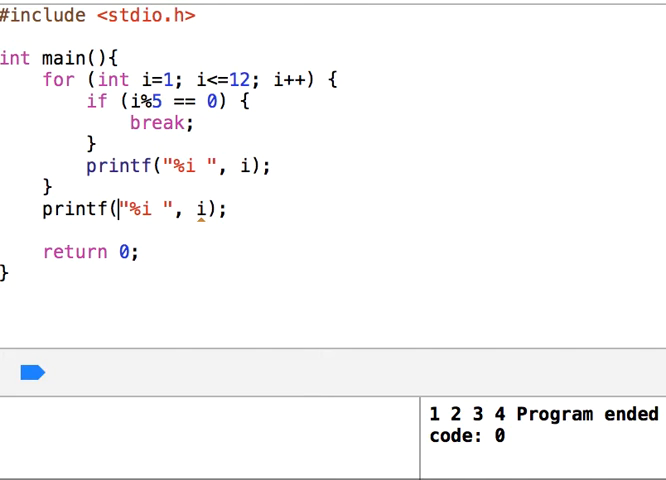
# Set the post-loop printf string to "\nGood Bye..." so it prints after 1 2 3 4
pyautogui.write('\\')
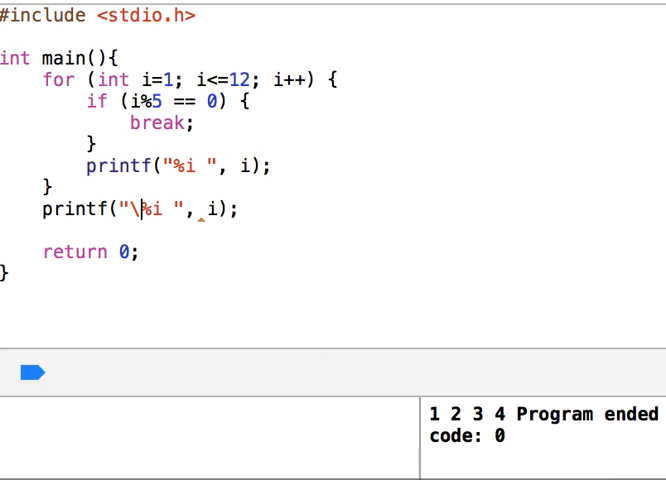
pyautogui.write('n')
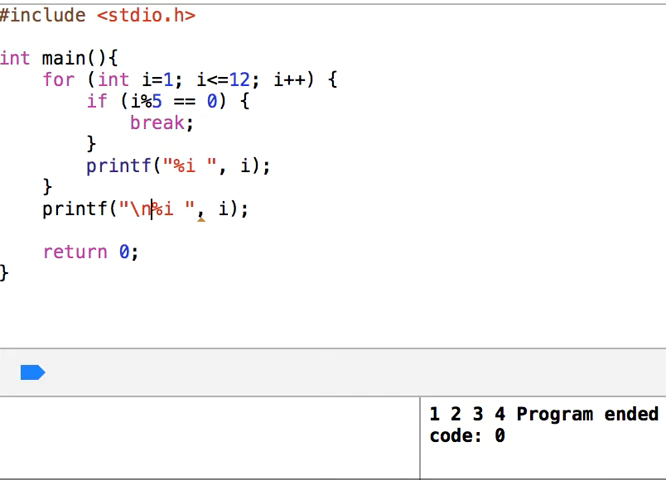
pyautogui.write('Good B')
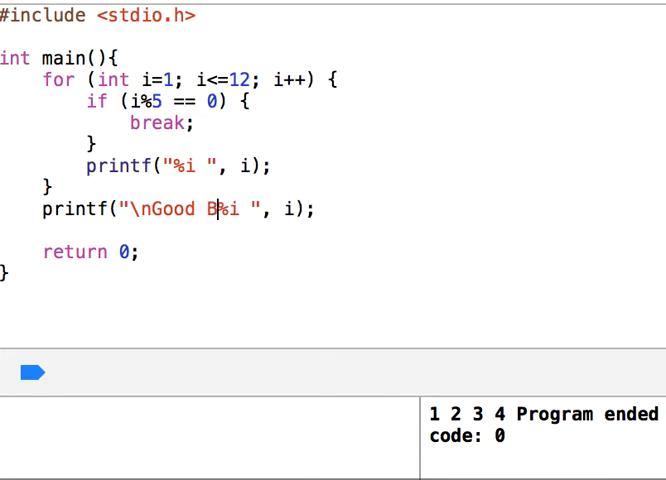
pyautogui.write('ye...\\n')
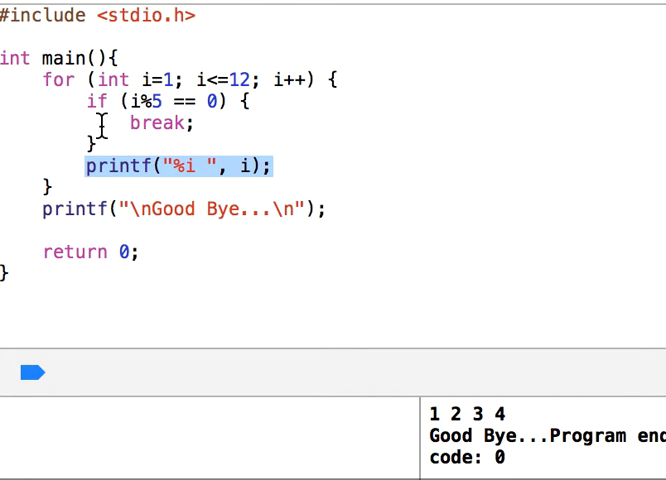
pyautogui.doubleClick(156, 123)
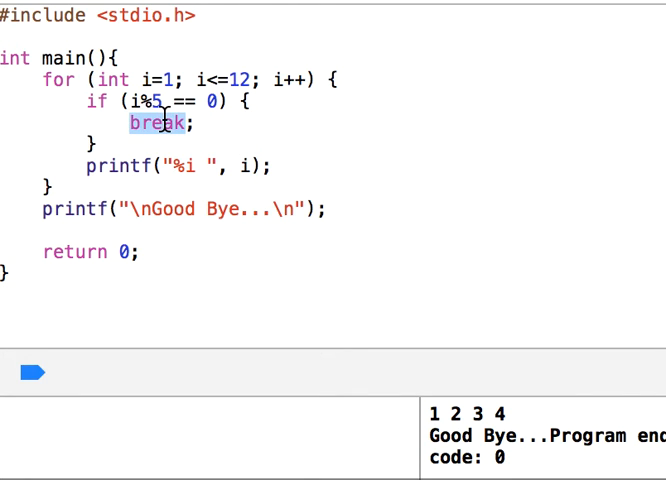
pyautogui.write('continue;')
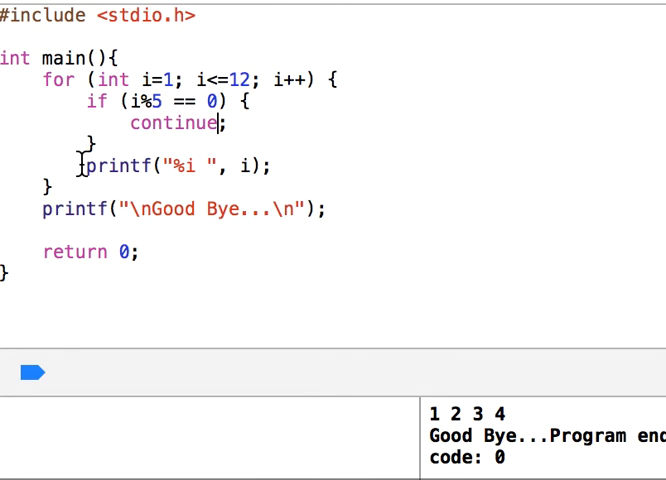
pyautogui.tripleClick(176, 166)
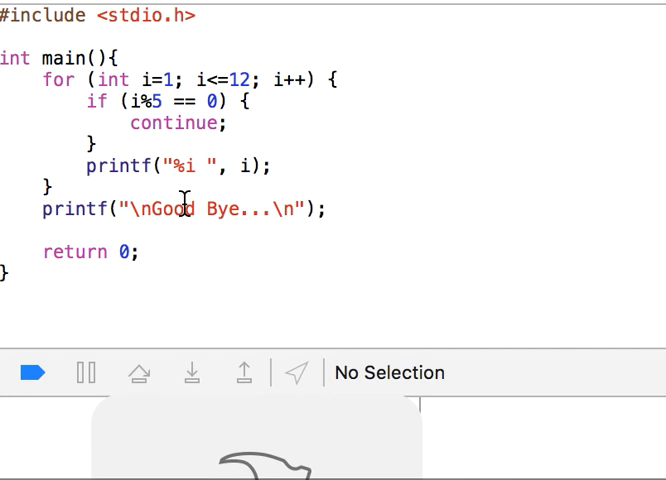
pyautogui.click(32, 372)
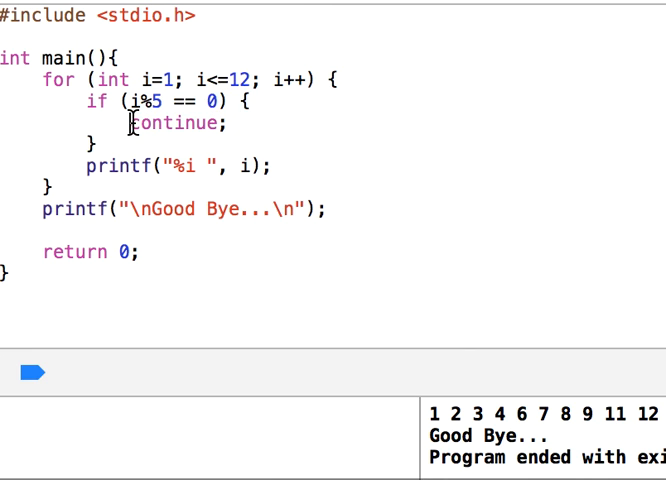
pyautogui.doubleClick(183, 123)
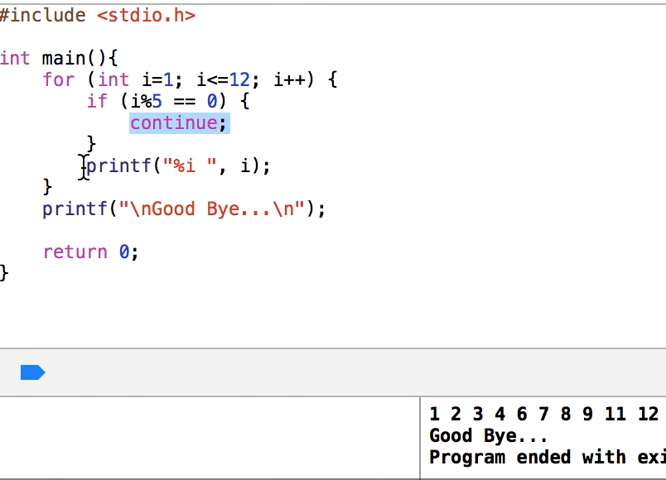